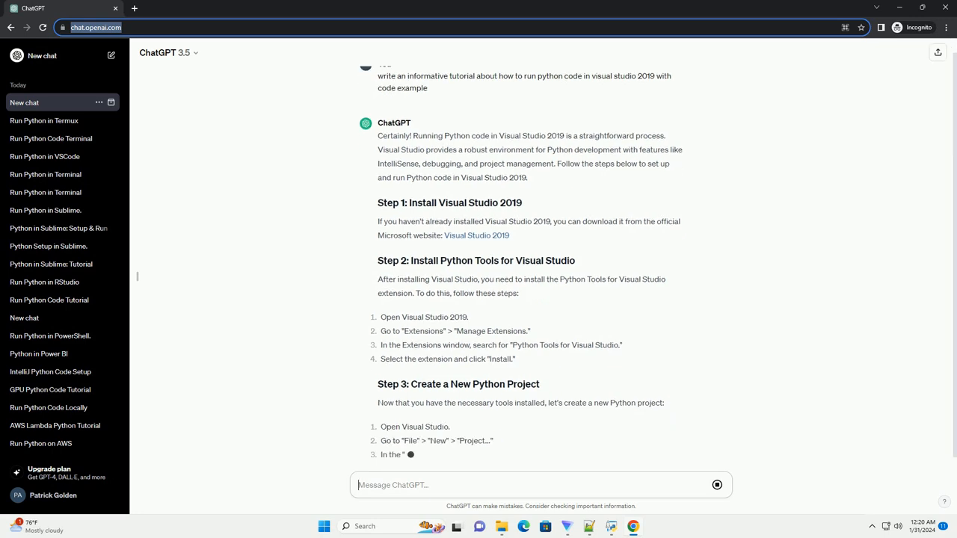
pyautogui.scroll(-3)
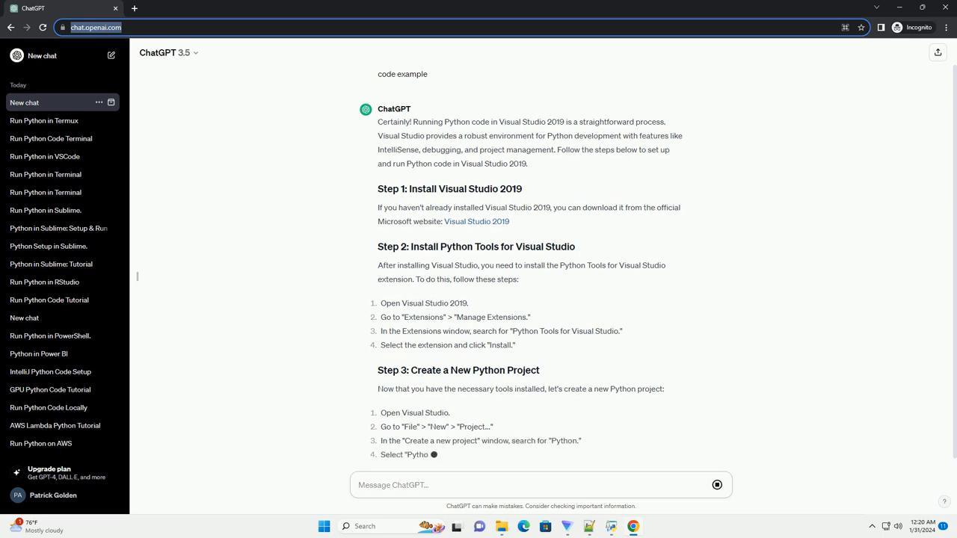
pyautogui.scroll(3)
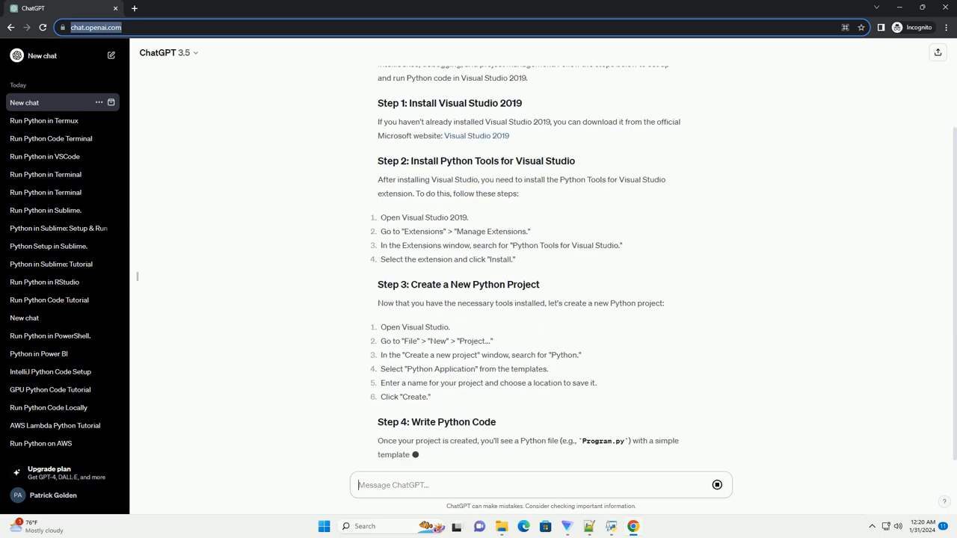
pyautogui.scroll(-3)
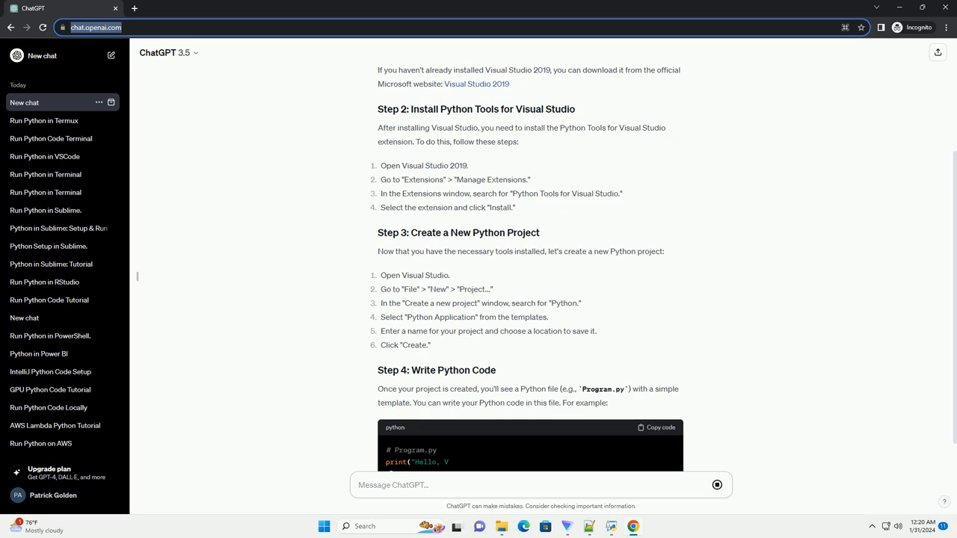
pyautogui.scroll(-3)
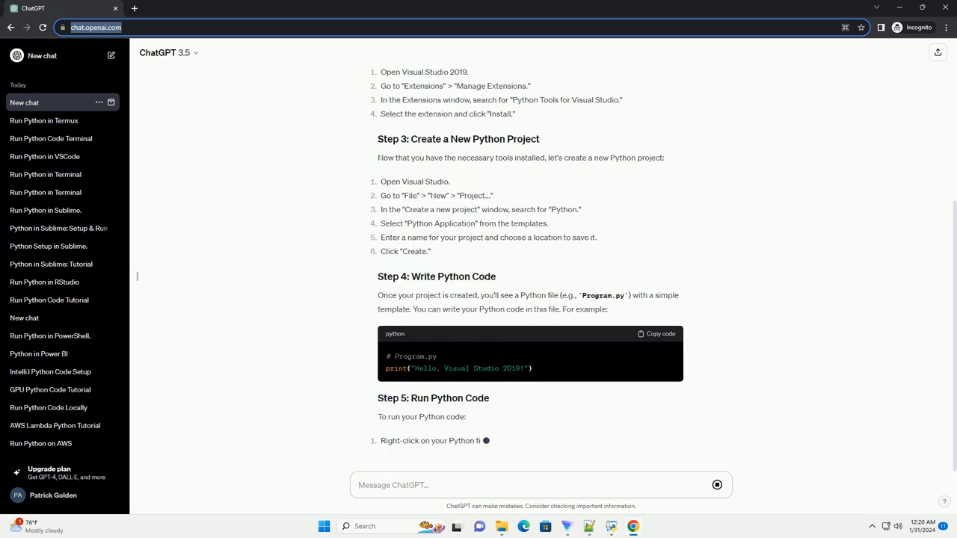
pyautogui.scroll(-3)
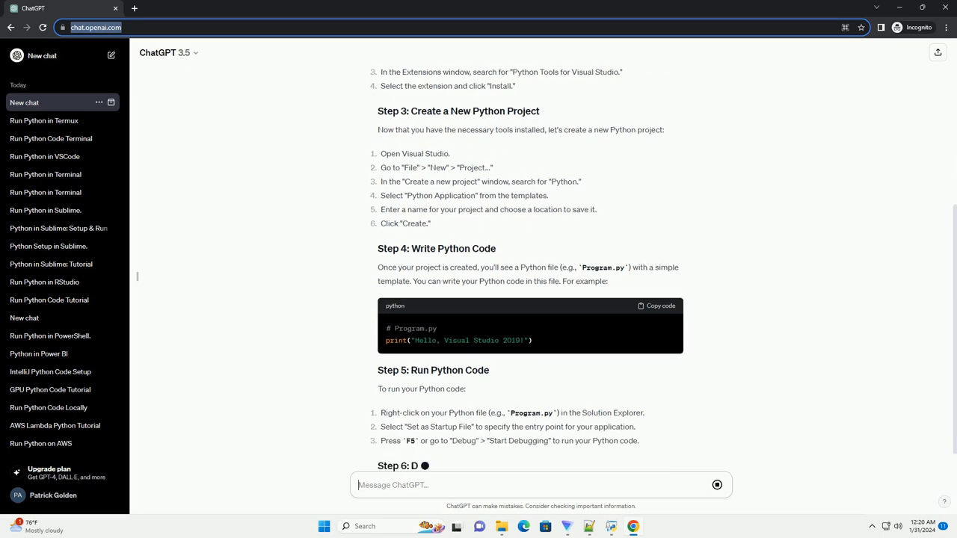
pyautogui.scroll(-3)
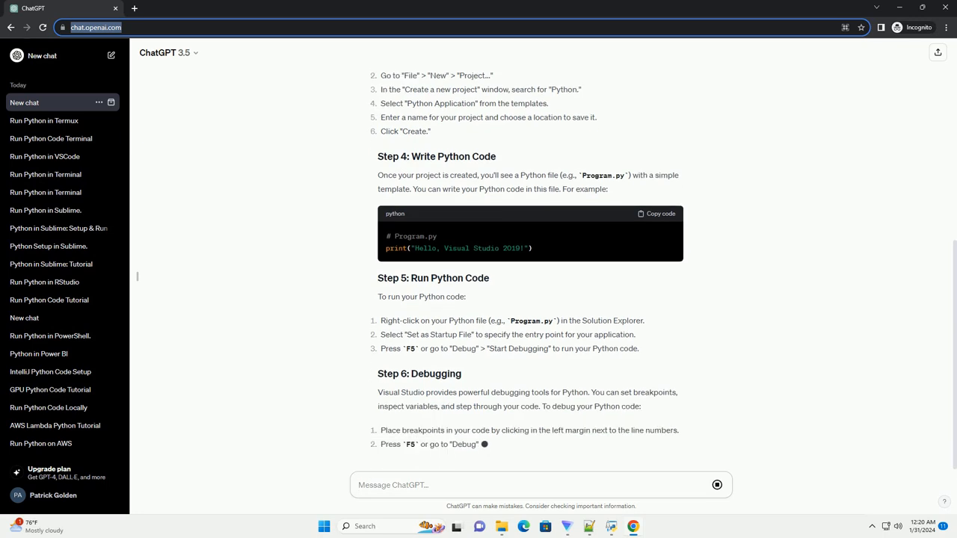
pyautogui.scroll(3)
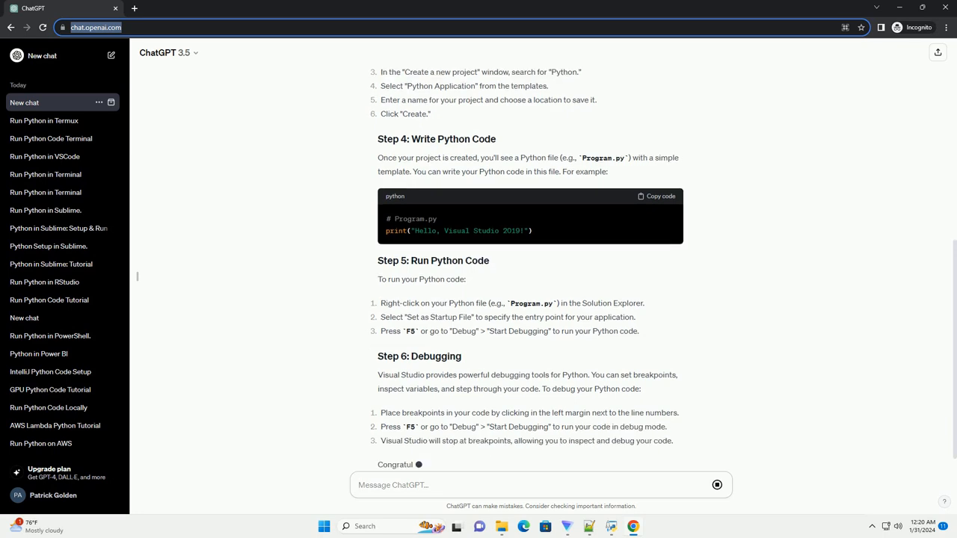
pyautogui.scroll(-3)
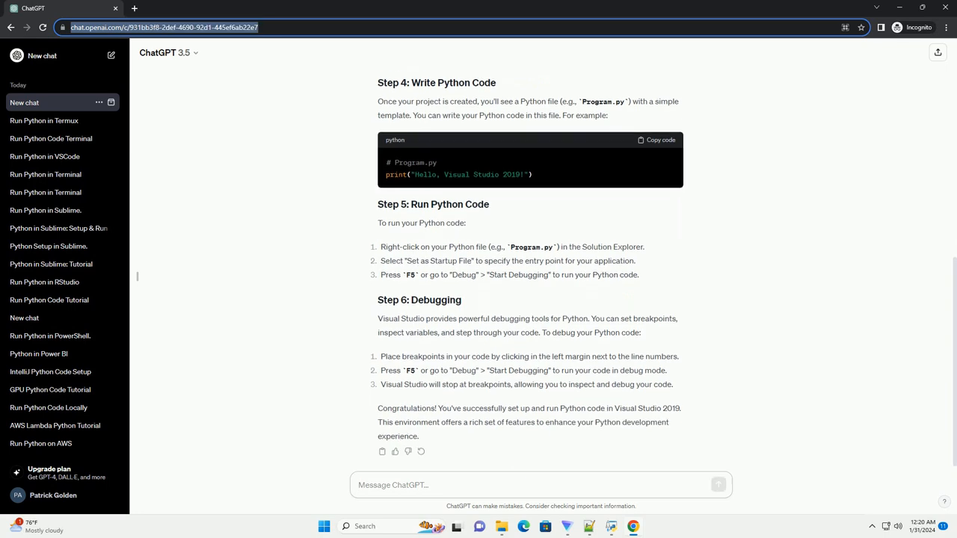
pyautogui.scroll(3)
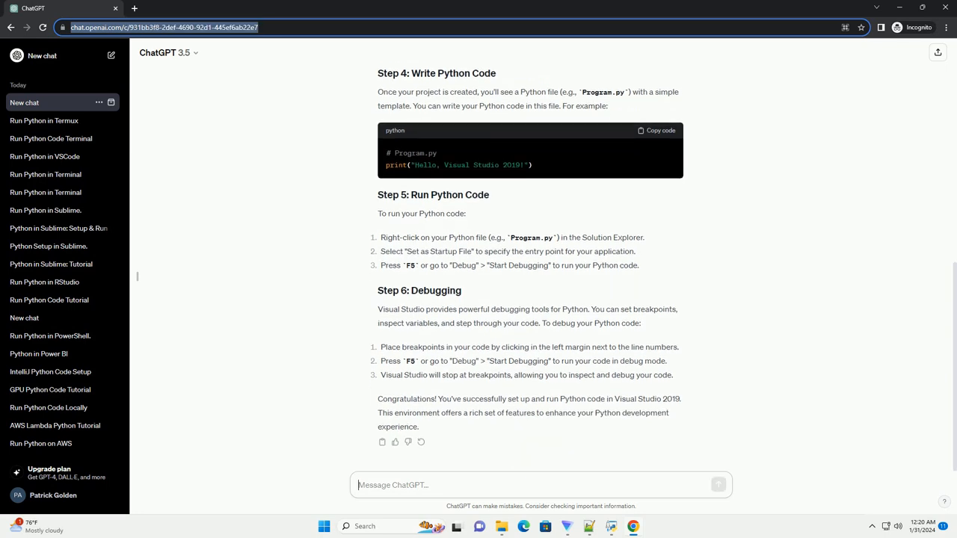